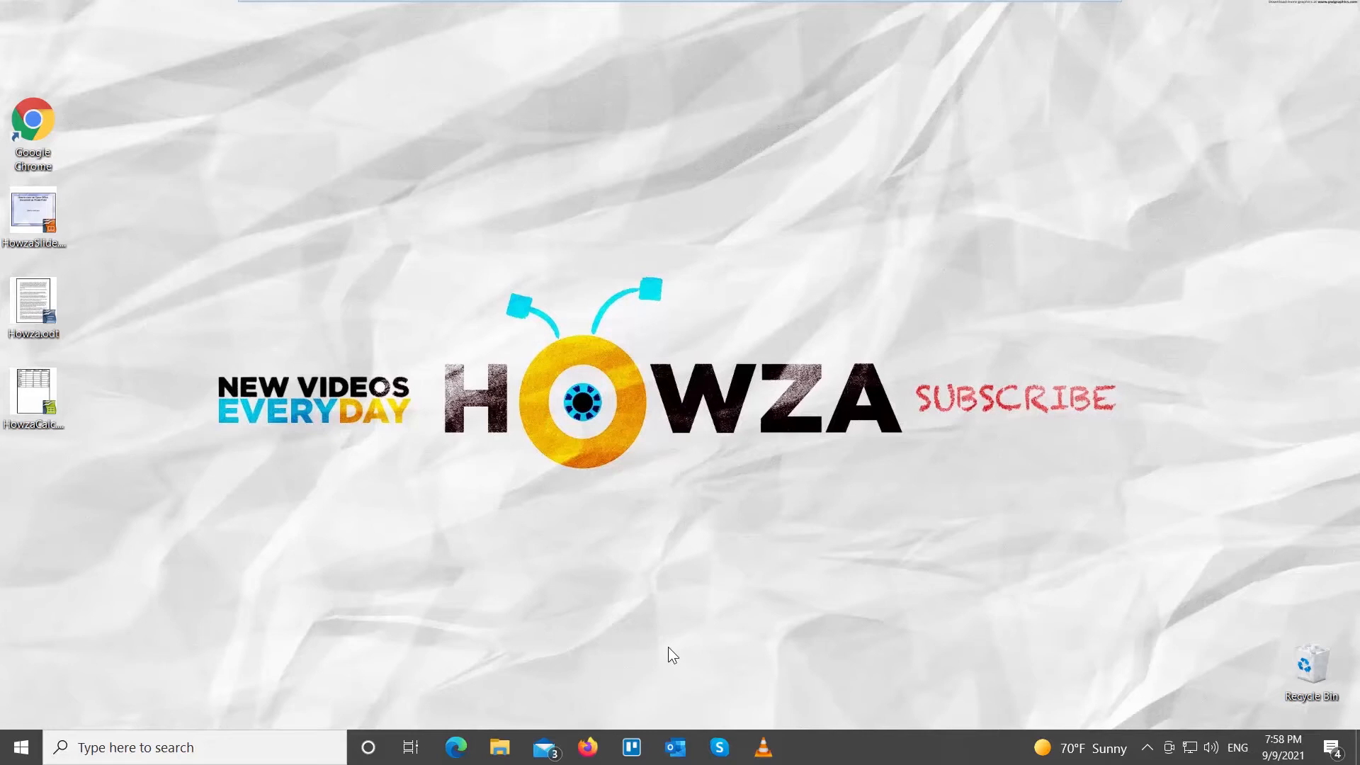
pyautogui.moveTo(278, 355)
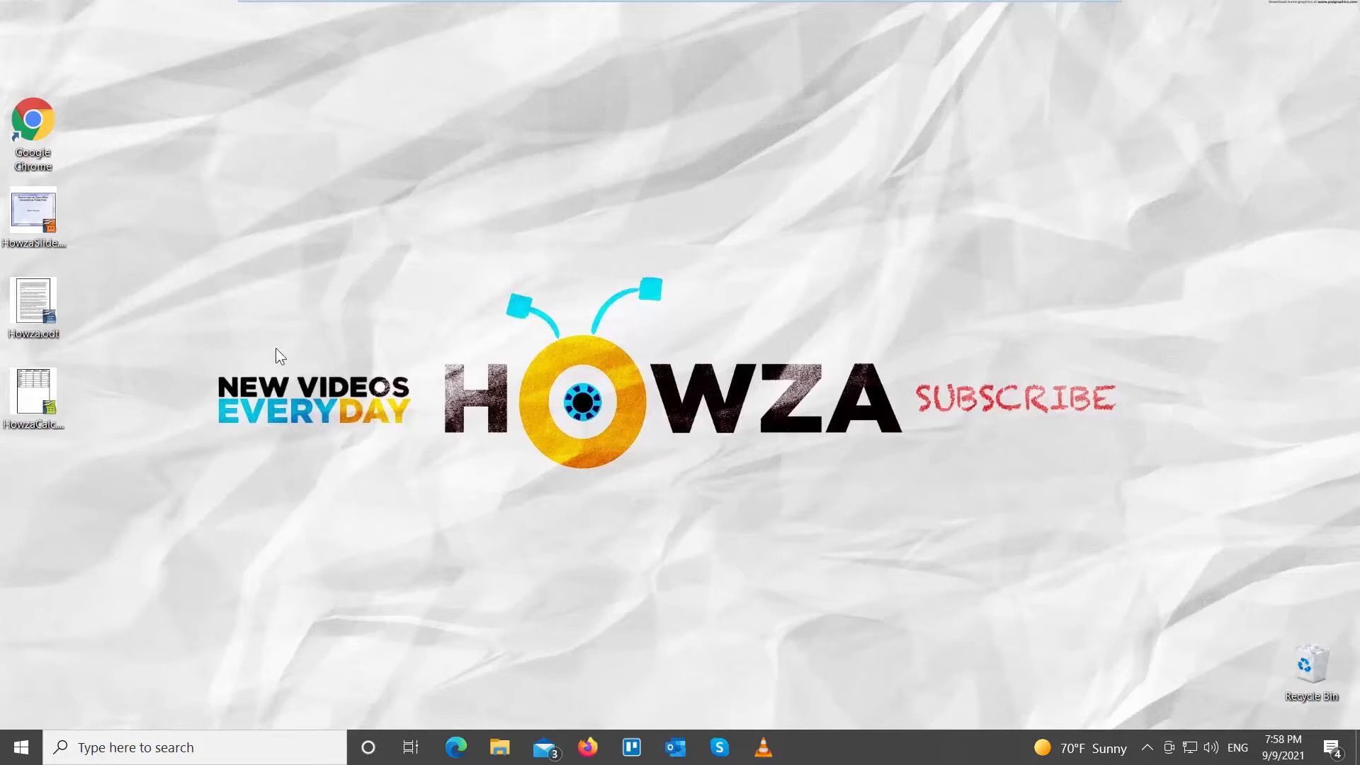
# - Select the Howza.odt document icon on the desktop
pyautogui.click(33, 302)
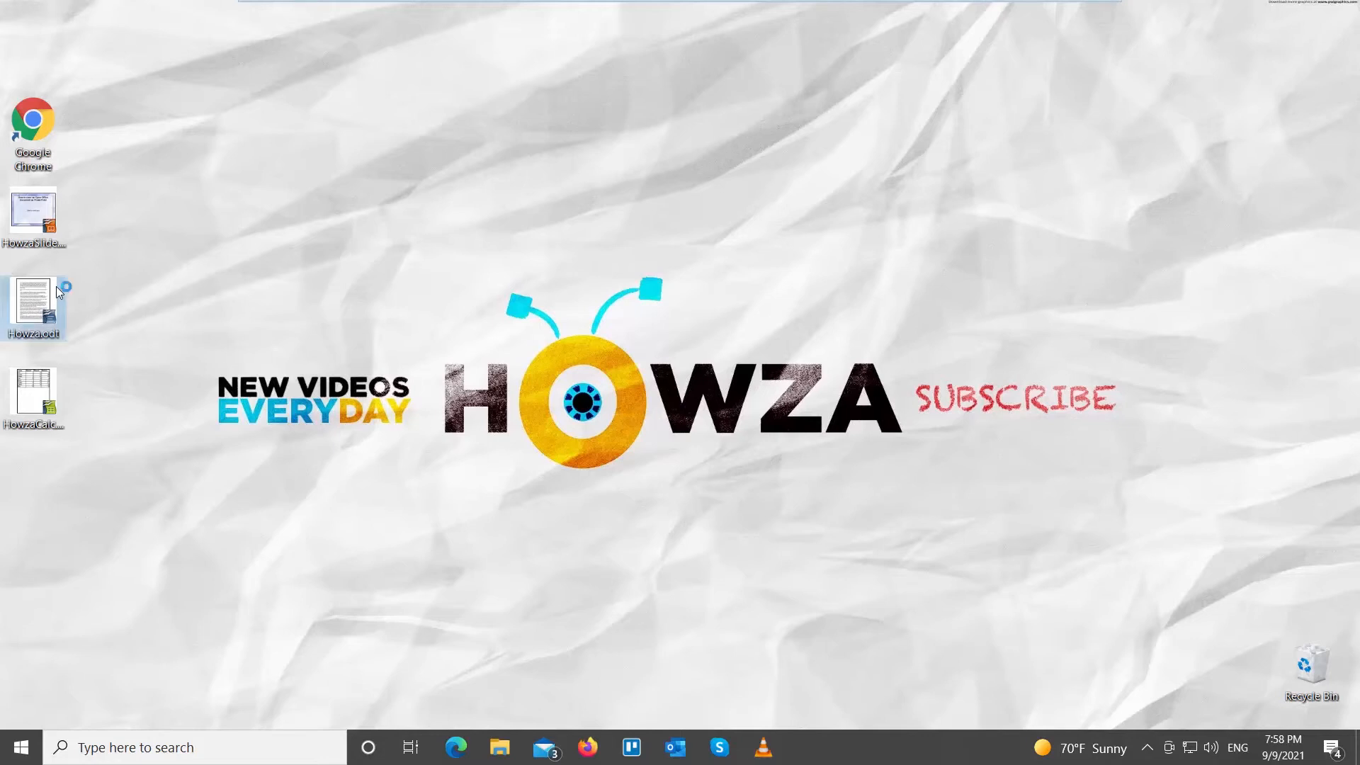
# - Open Howza.odt in OpenOffice Writer and show the File menu
pyautogui.doubleClick(34, 299)
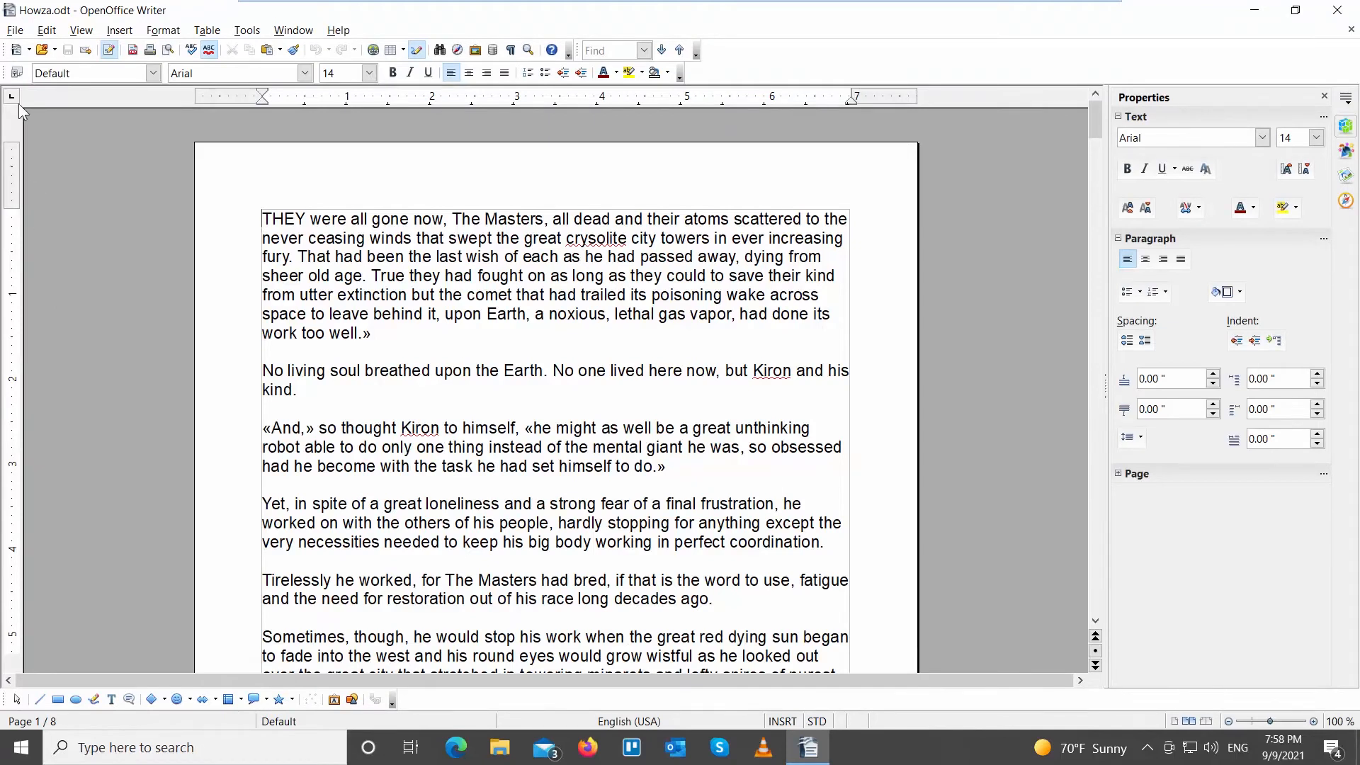
pyautogui.click(14, 29)
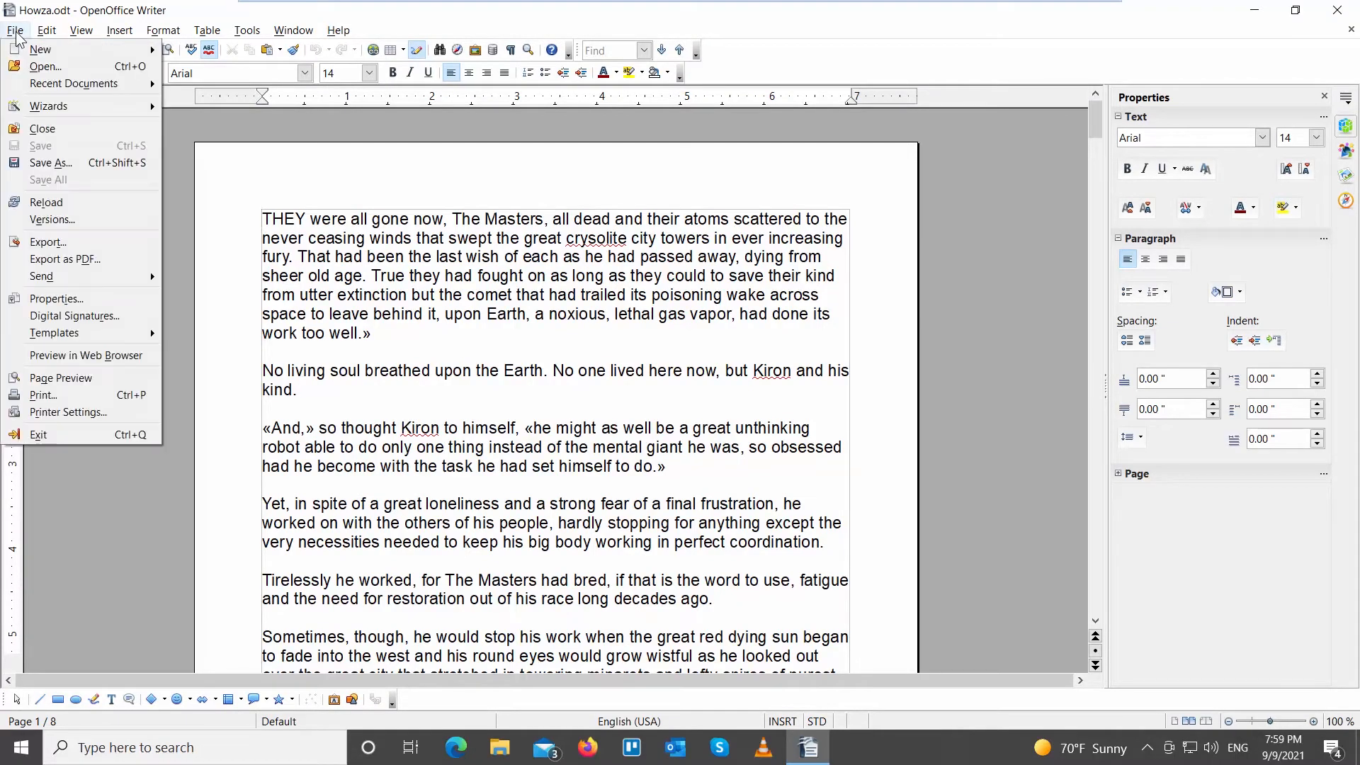
pyautogui.moveTo(64, 260)
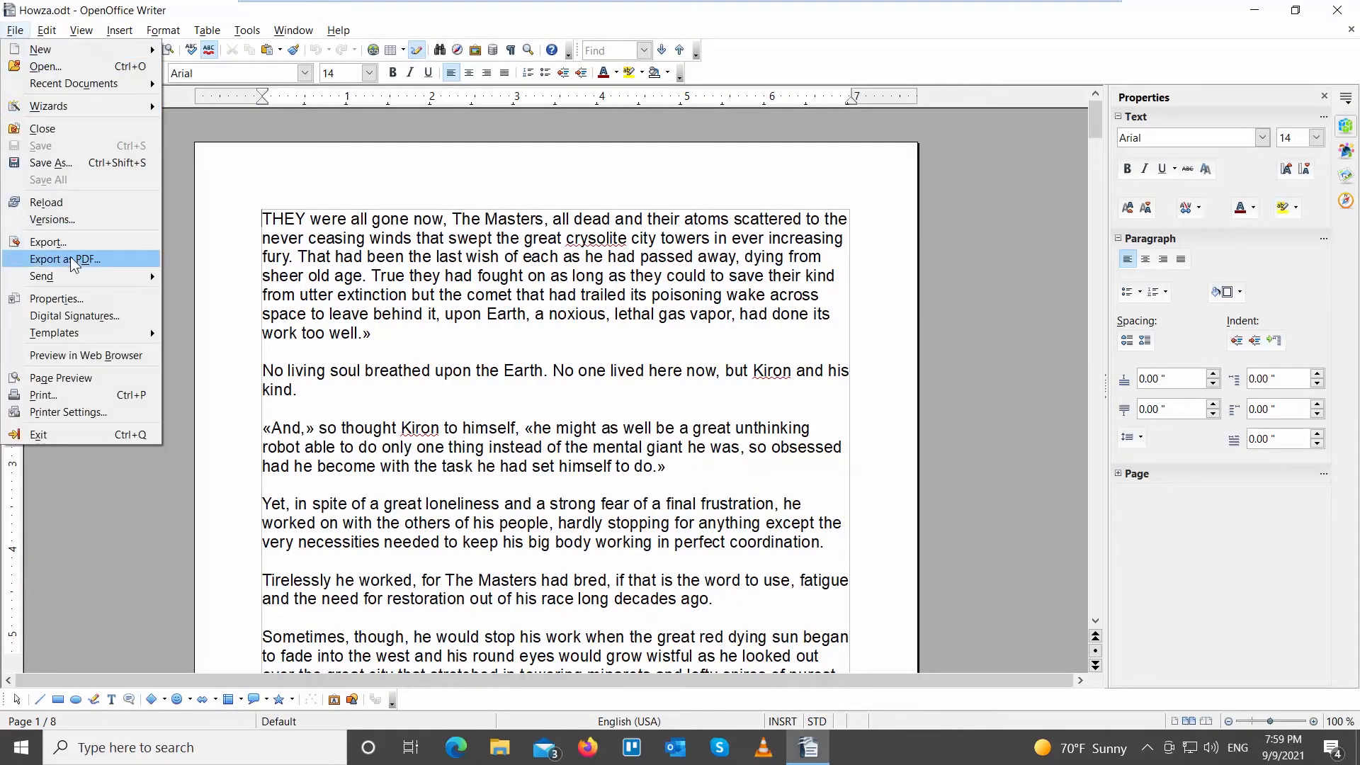
# - Start Export as PDF with JPEG compression for images, then view Initial View settings
pyautogui.click(64, 258)
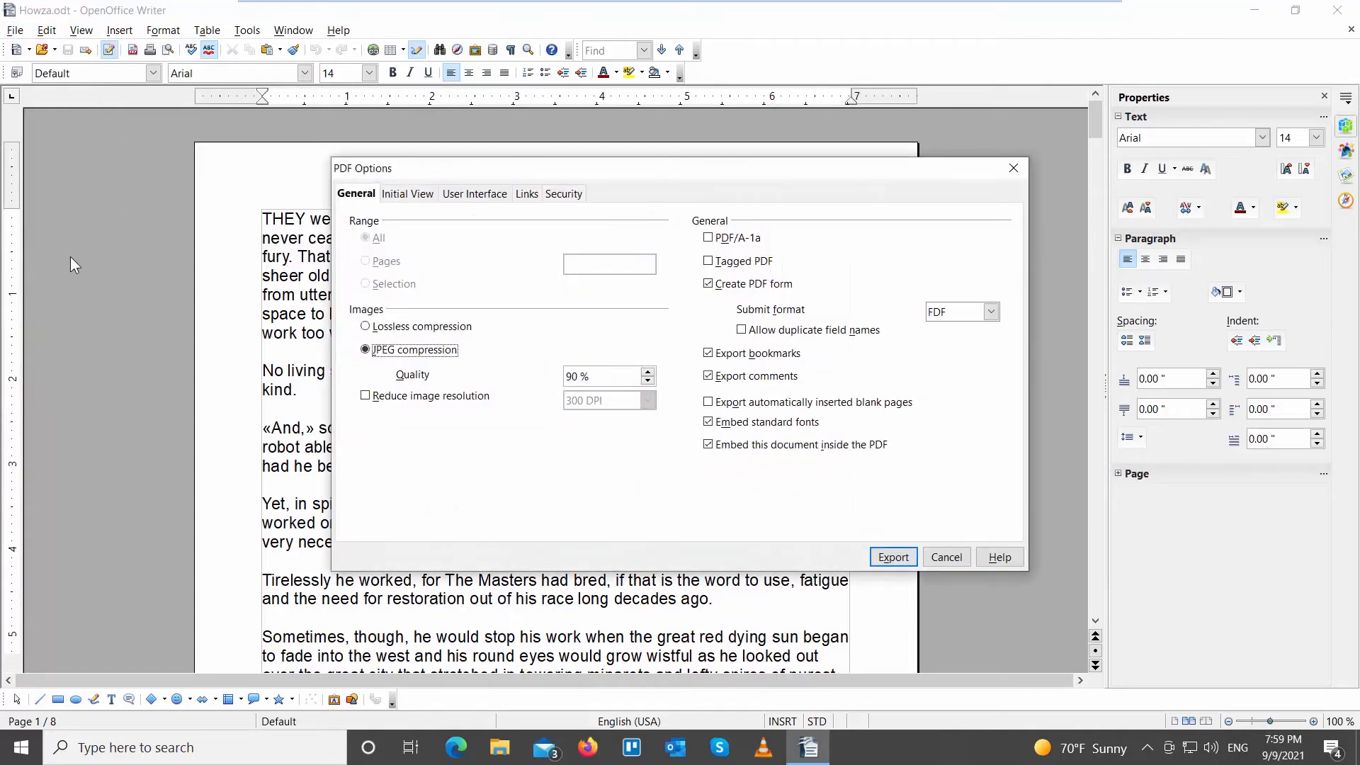
pyautogui.click(365, 350)
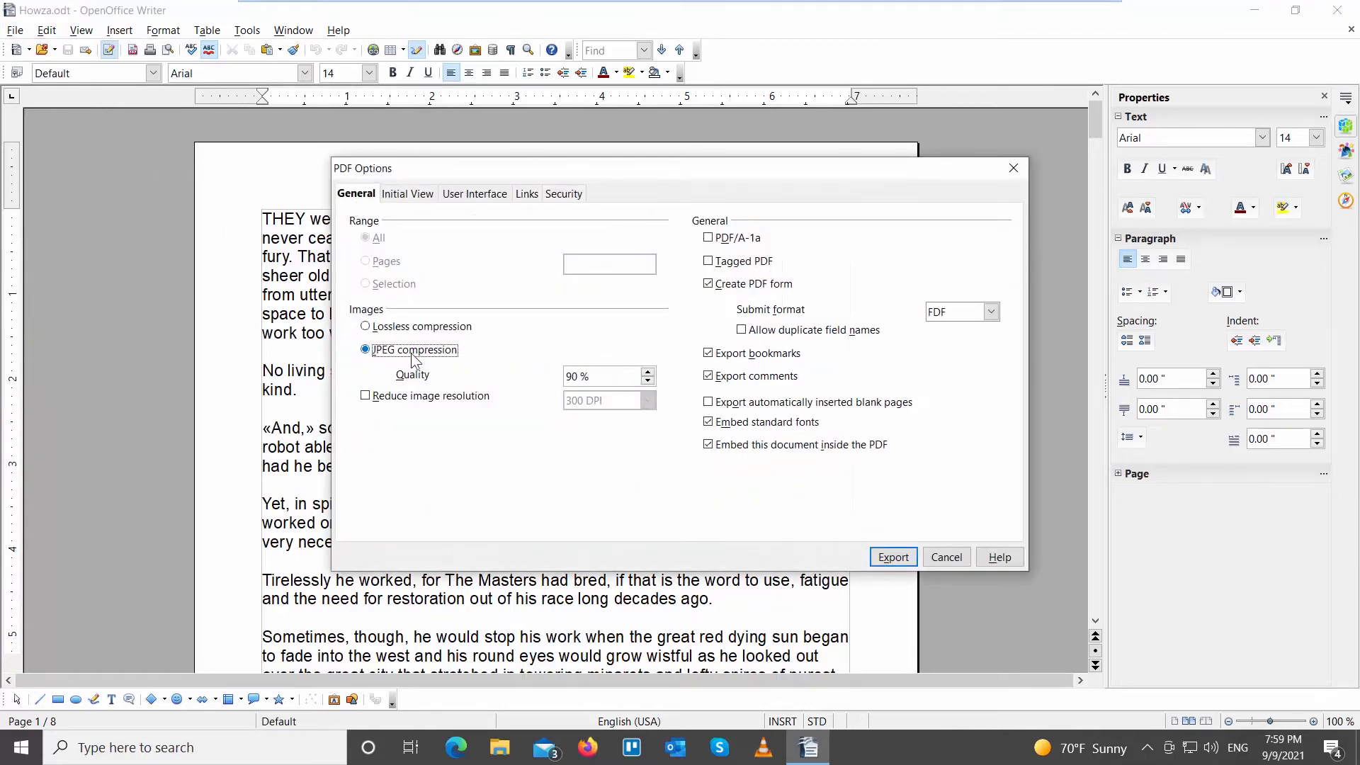
pyautogui.moveTo(400, 359)
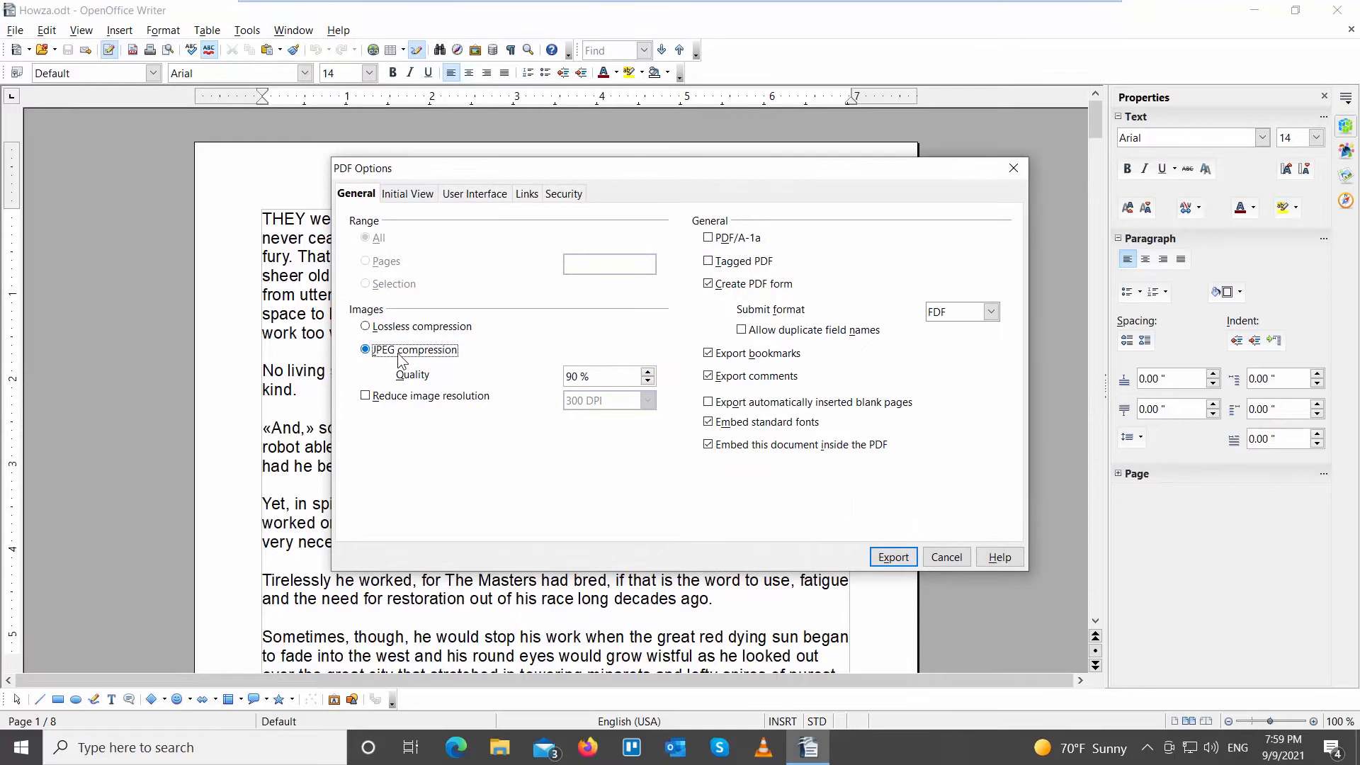
pyautogui.click(408, 193)
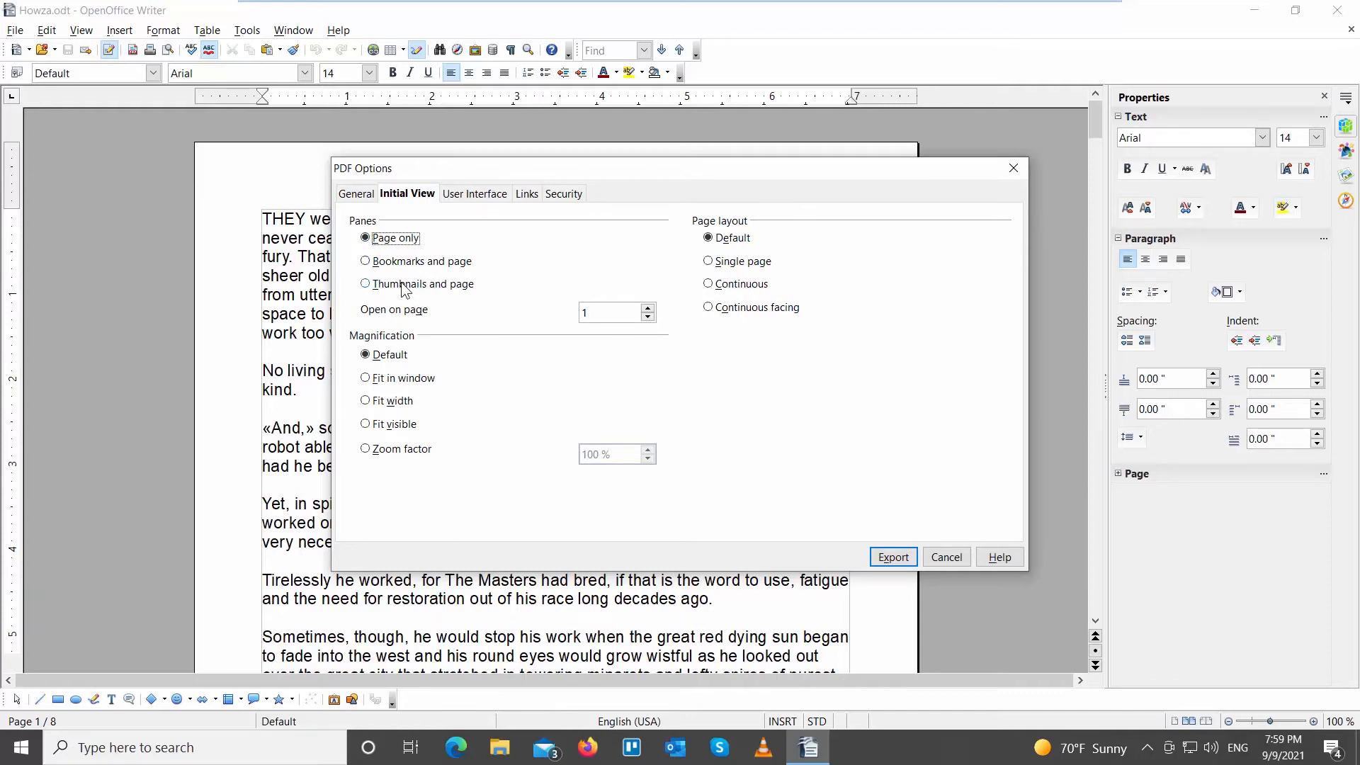
# - Keep the default initial view and switch to the User Interface settings
pyautogui.click(474, 193)
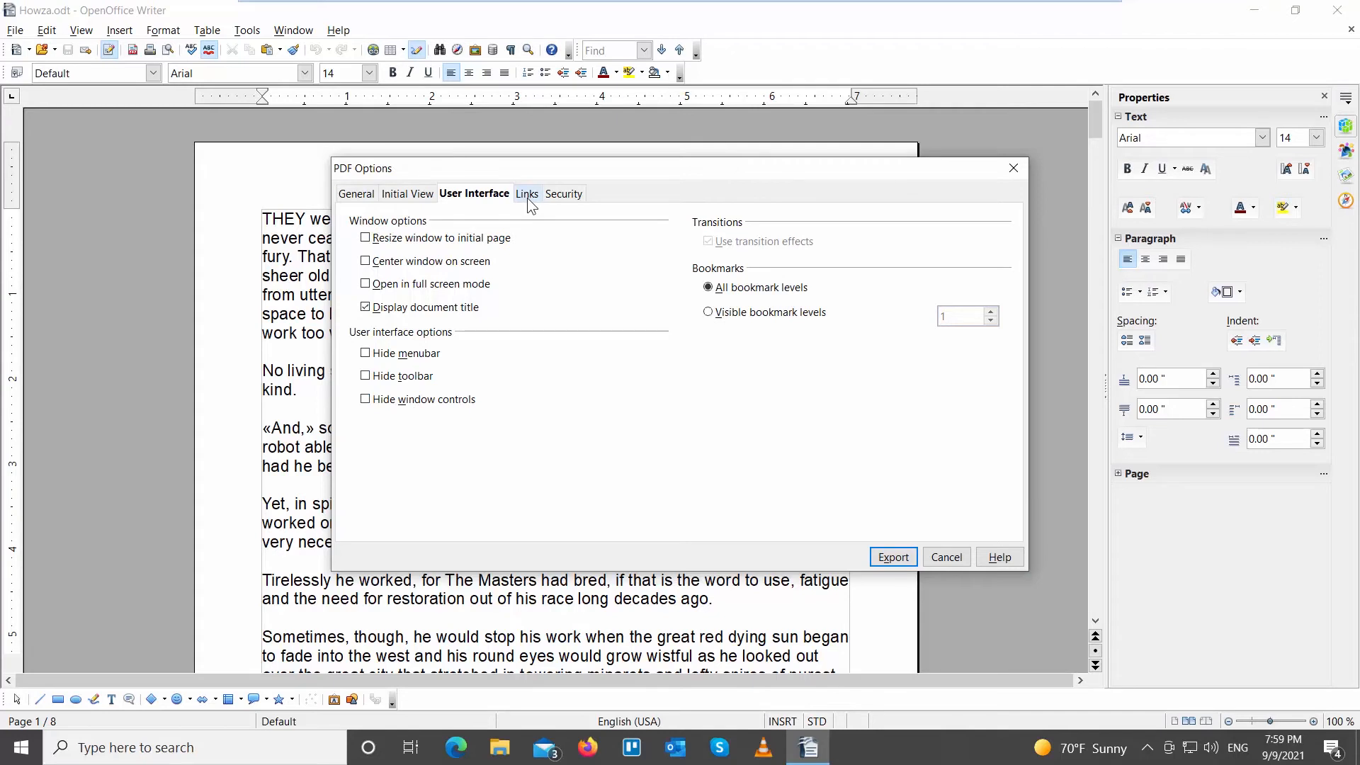
# - Enable the PDF link export options, review Security, and export Howza.odt to PDF
pyautogui.click(527, 193)
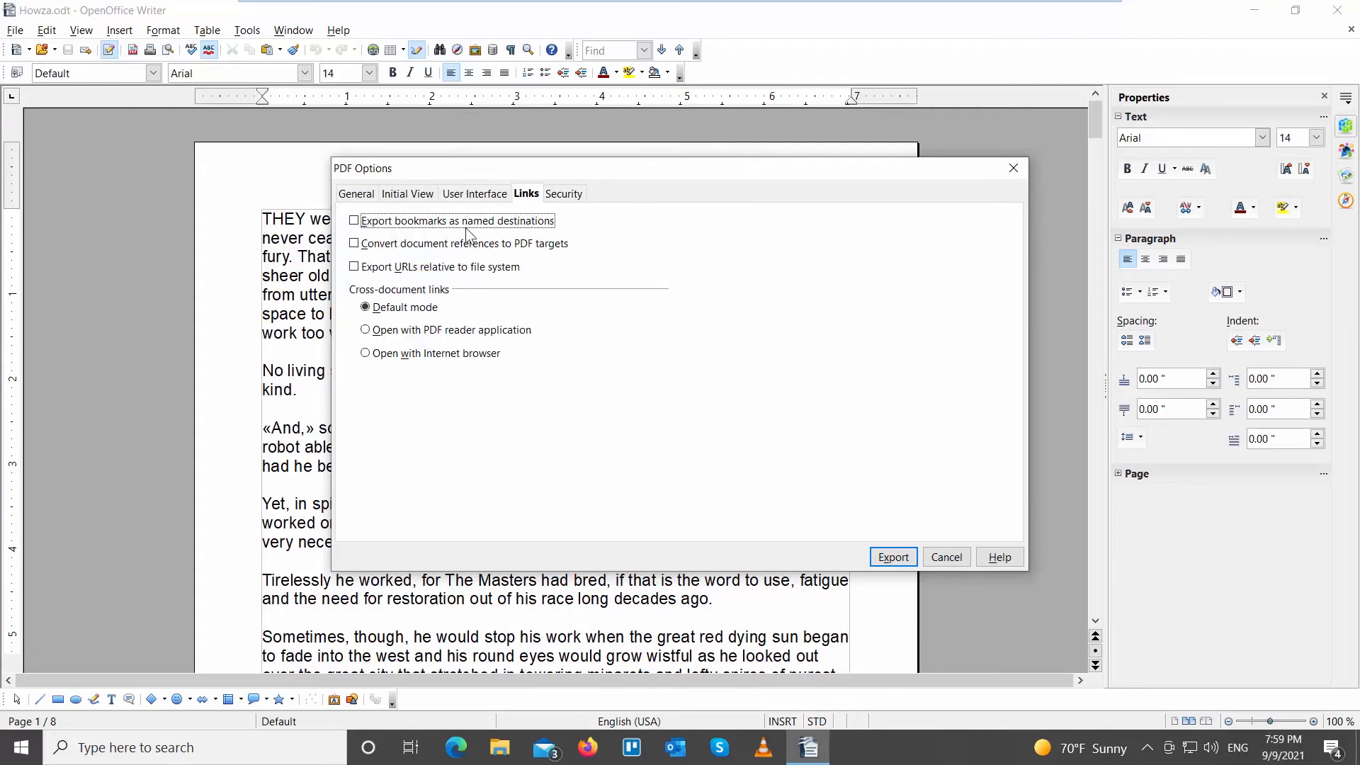
pyautogui.click(353, 266)
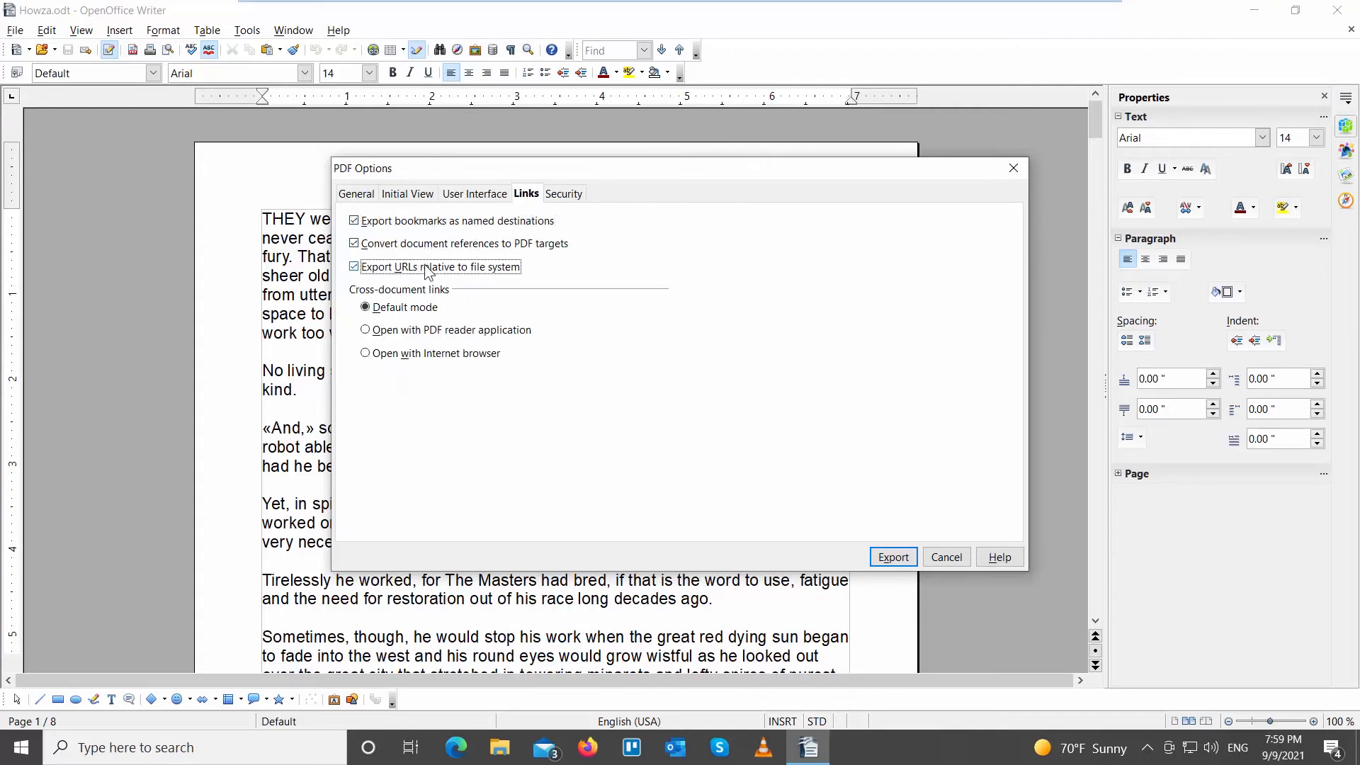
pyautogui.click(563, 193)
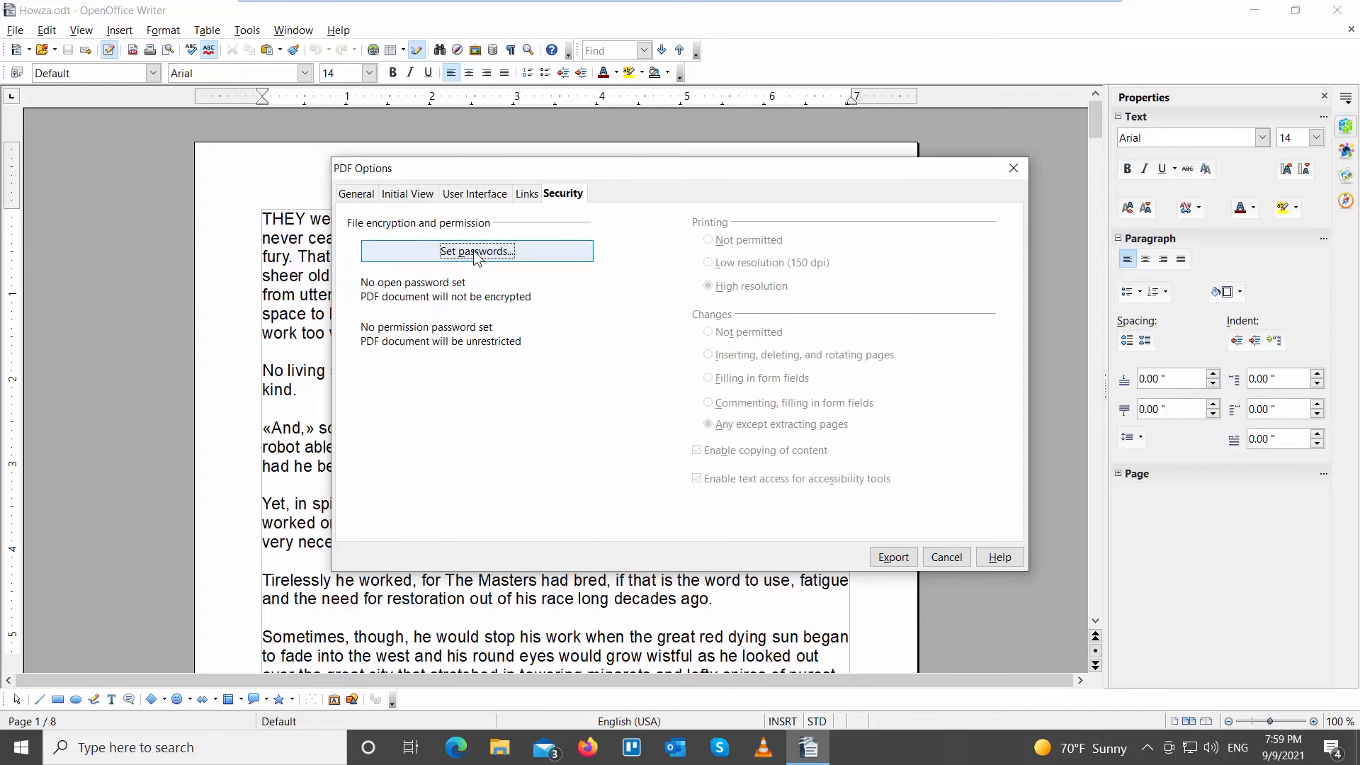
pyautogui.click(946, 557)
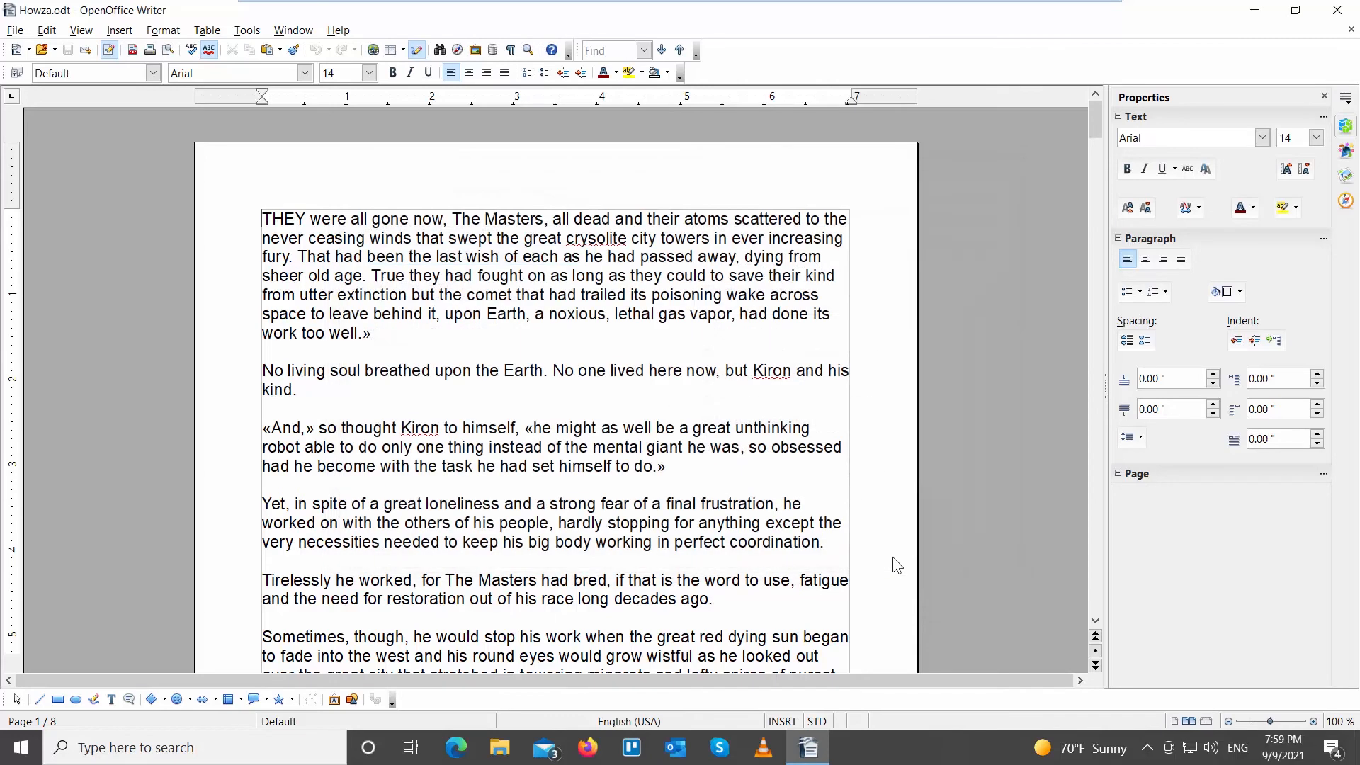